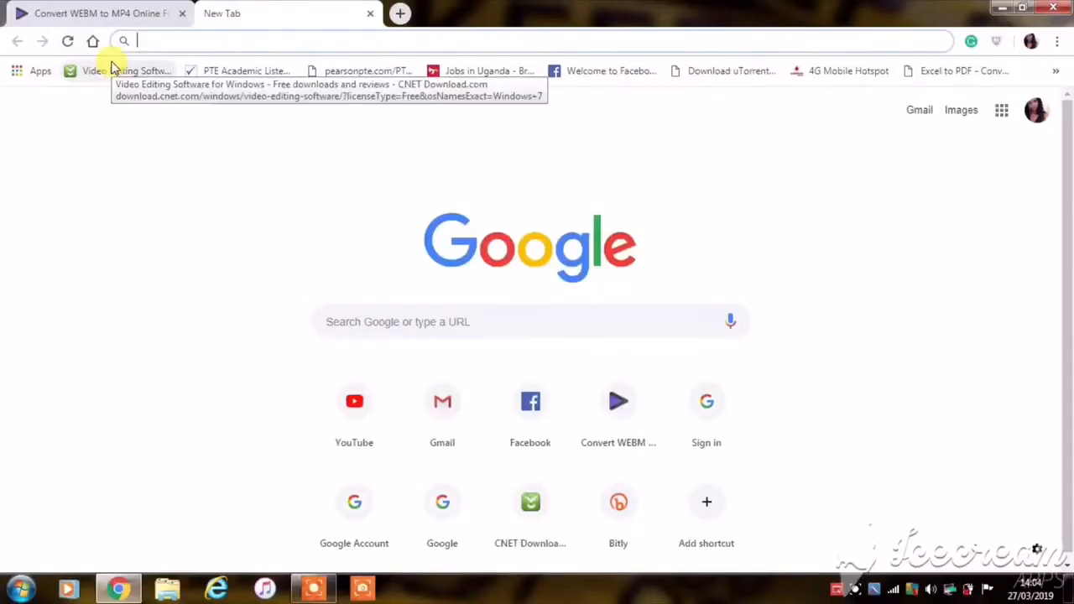
Step: Search Google for 'convert webm video file to mp4 online' from the address bar
text(convert)
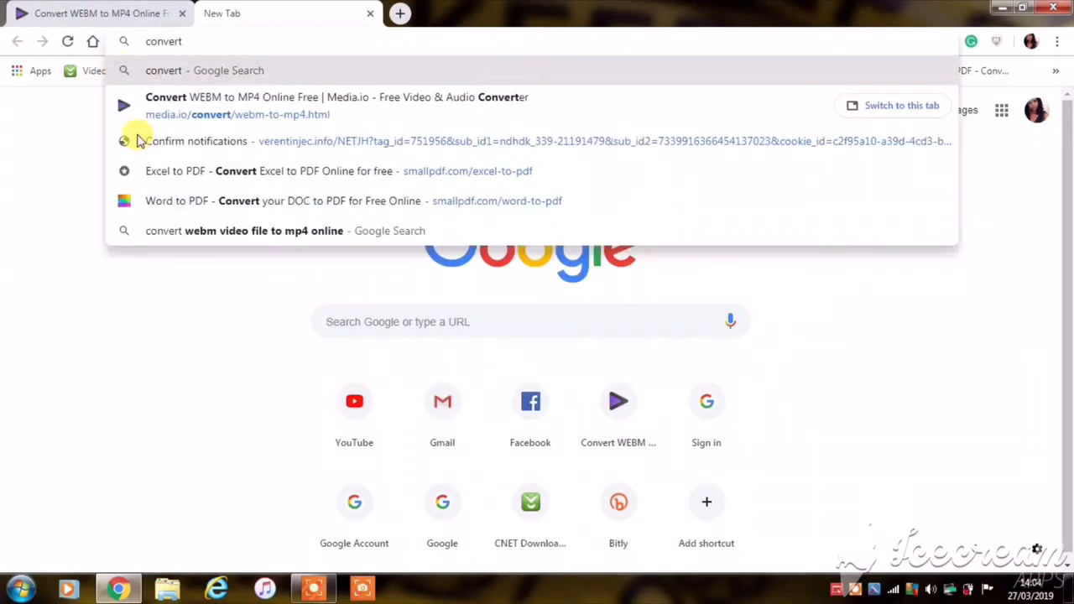
mouse_move(177, 215)
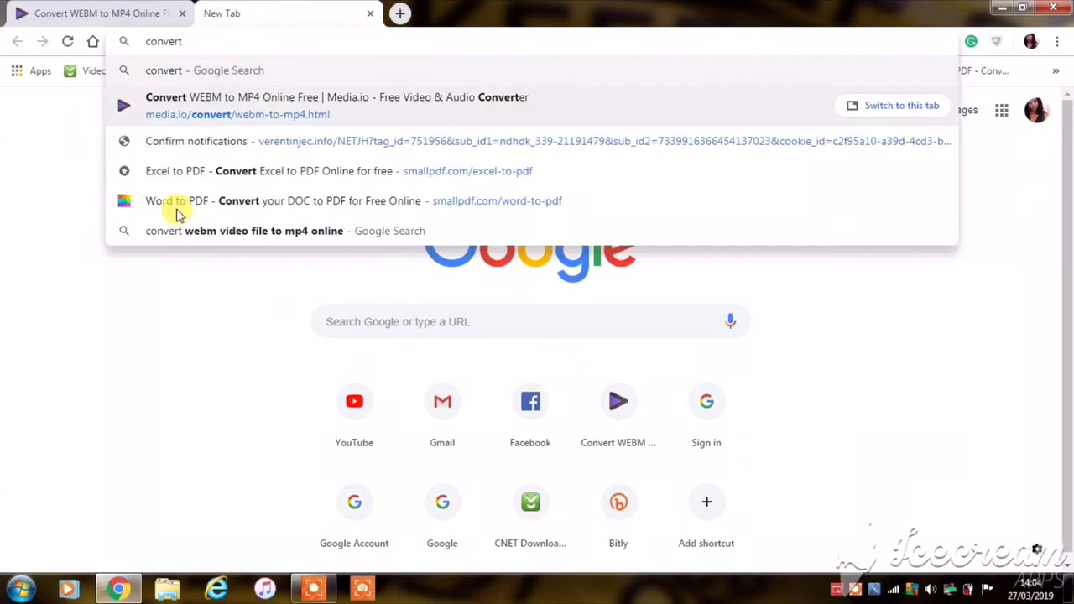
click(264, 232)
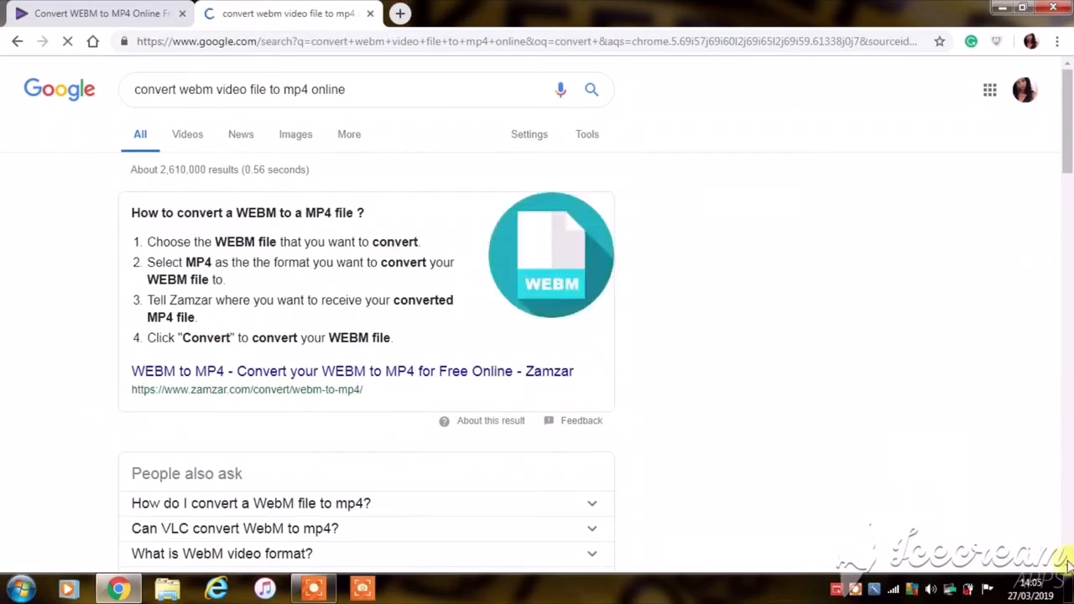
scroll(down, 3)
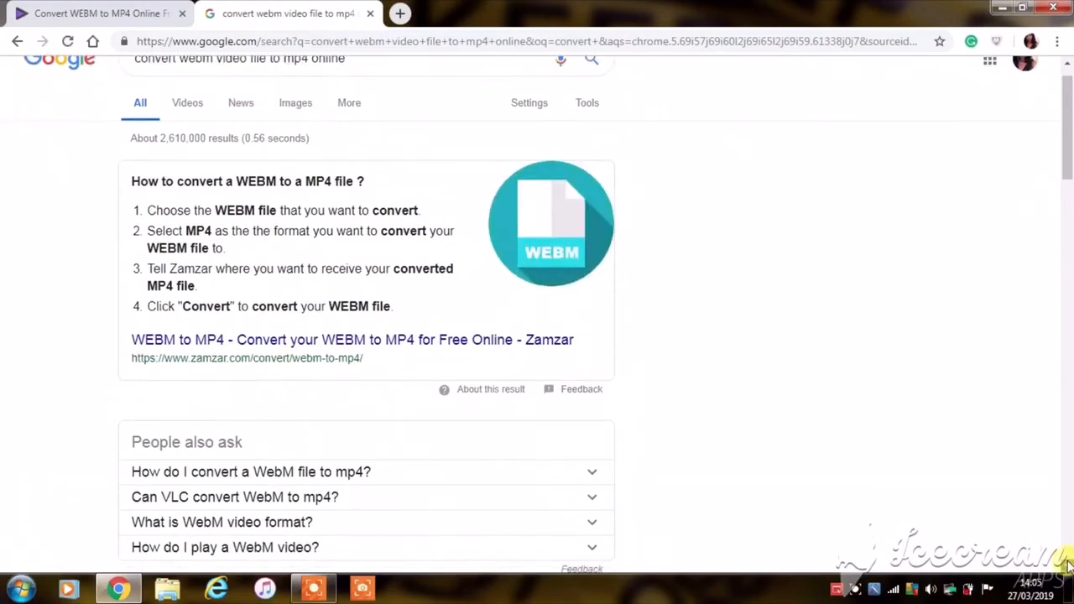
scroll(down, 3)
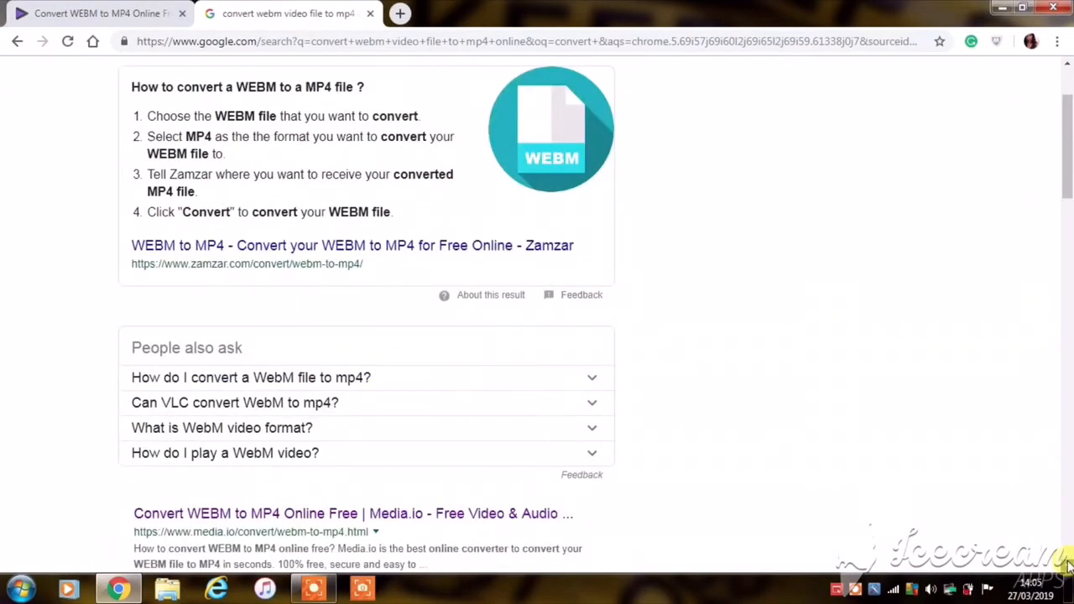
scroll(down, 3)
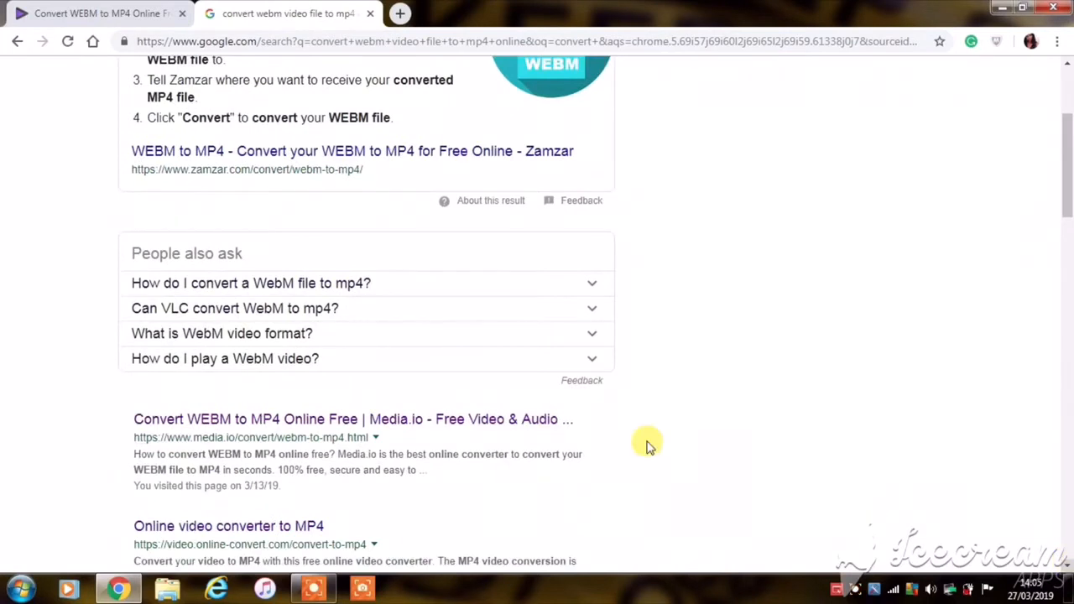
mouse_move(587, 436)
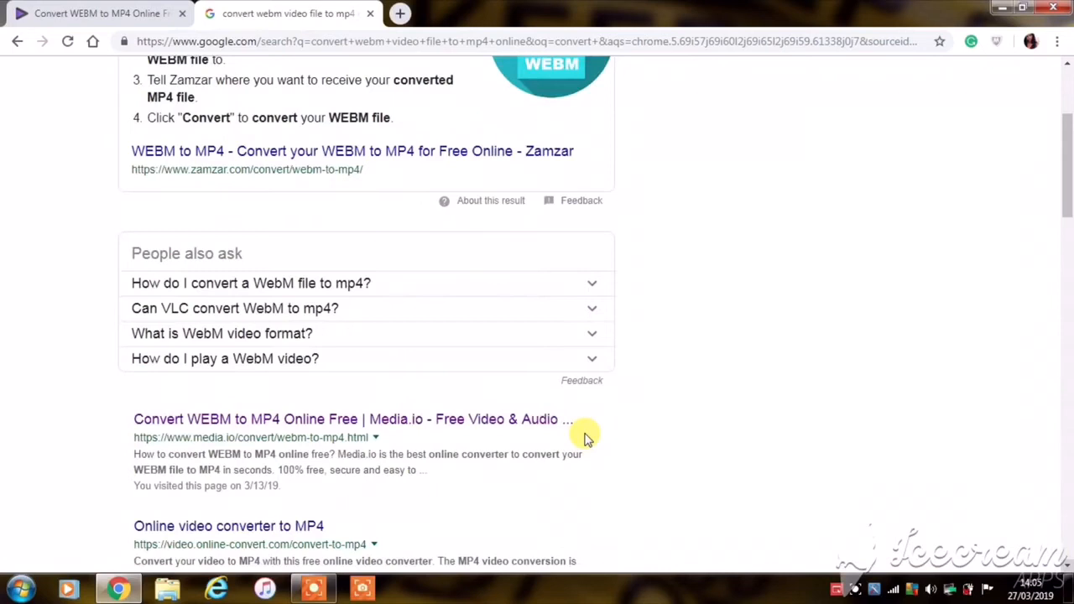
mouse_move(464, 404)
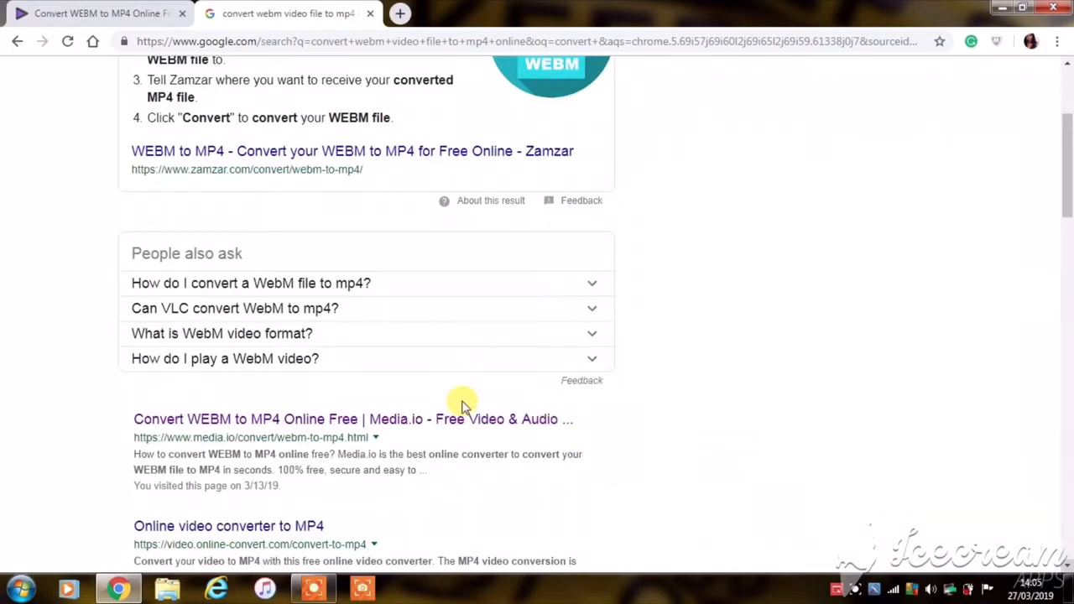
Step: Open the 'Convert WEBM to MP4 Online Free | Media.io' search result
click(352, 420)
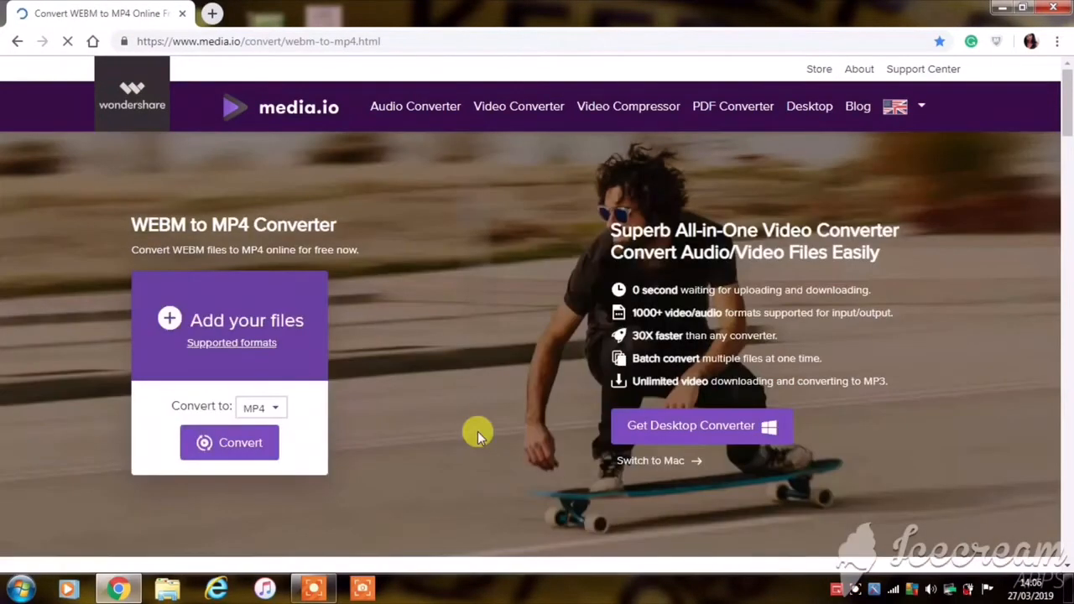
mouse_move(328, 315)
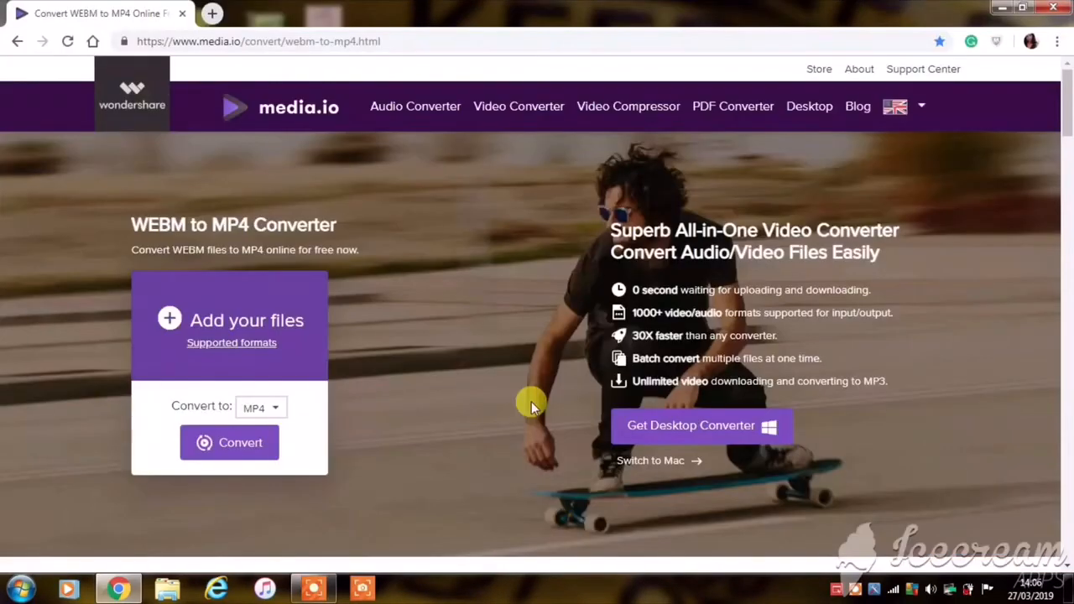
Step: Add the WEBM files 1.webm and 2.webm to the converter queue via 'Add your files'
click(246, 318)
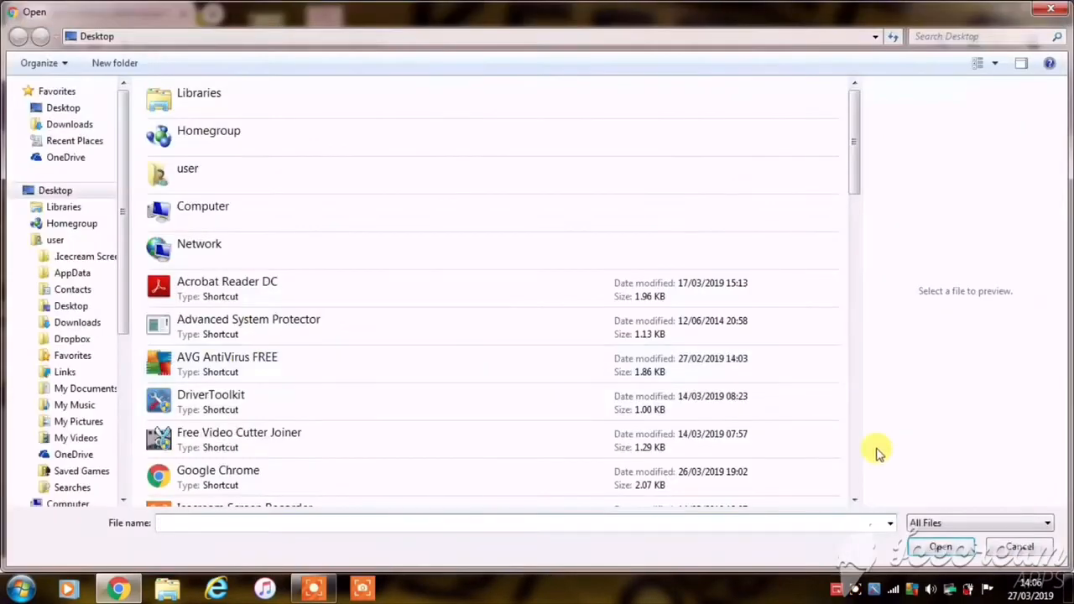
scroll(down, 3)
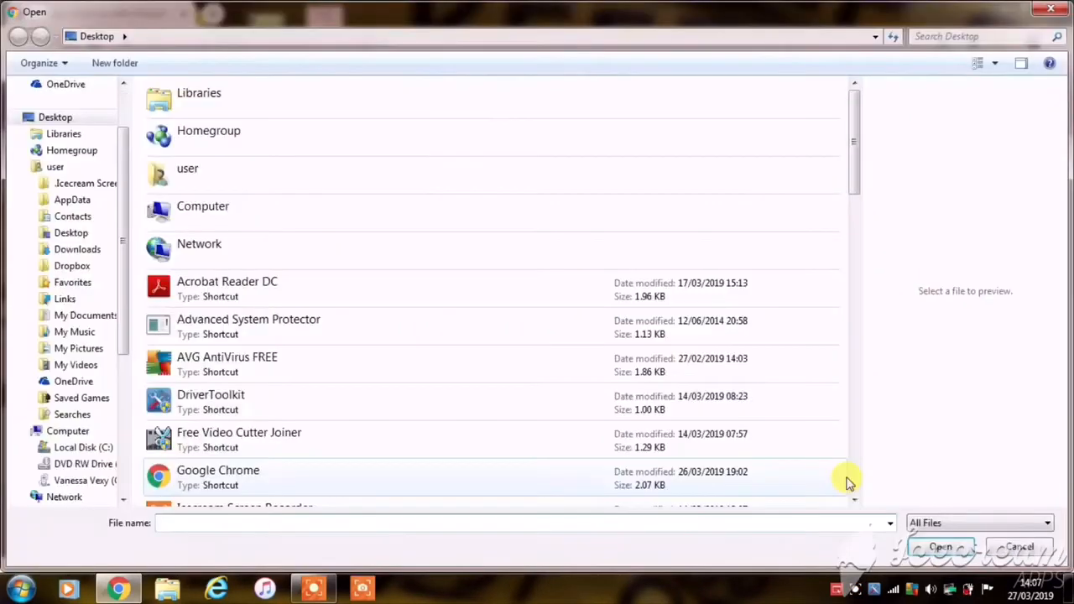
scroll(down, 3)
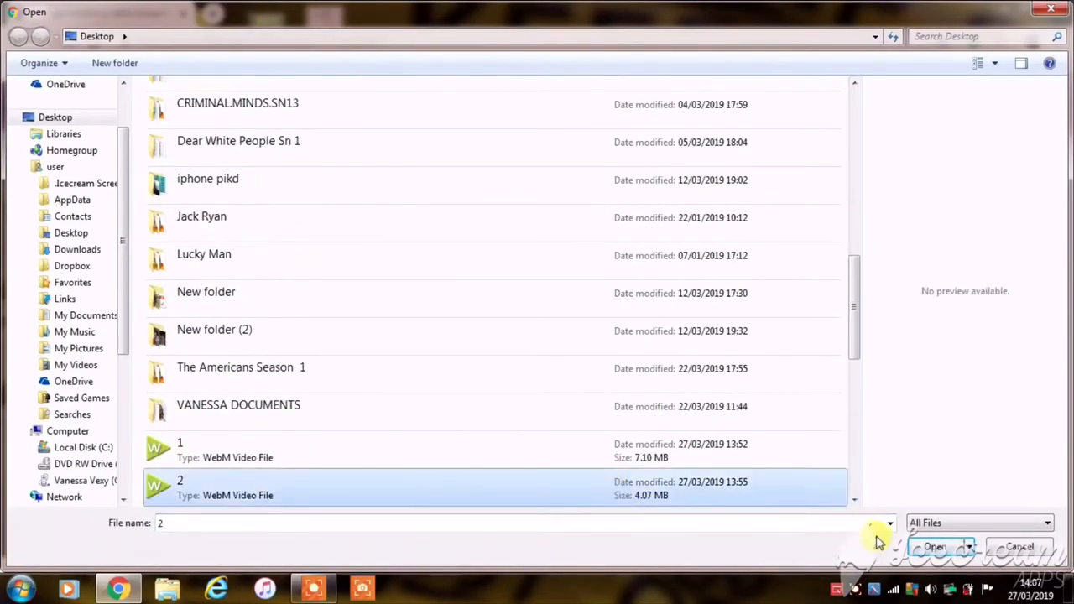
click(933, 547)
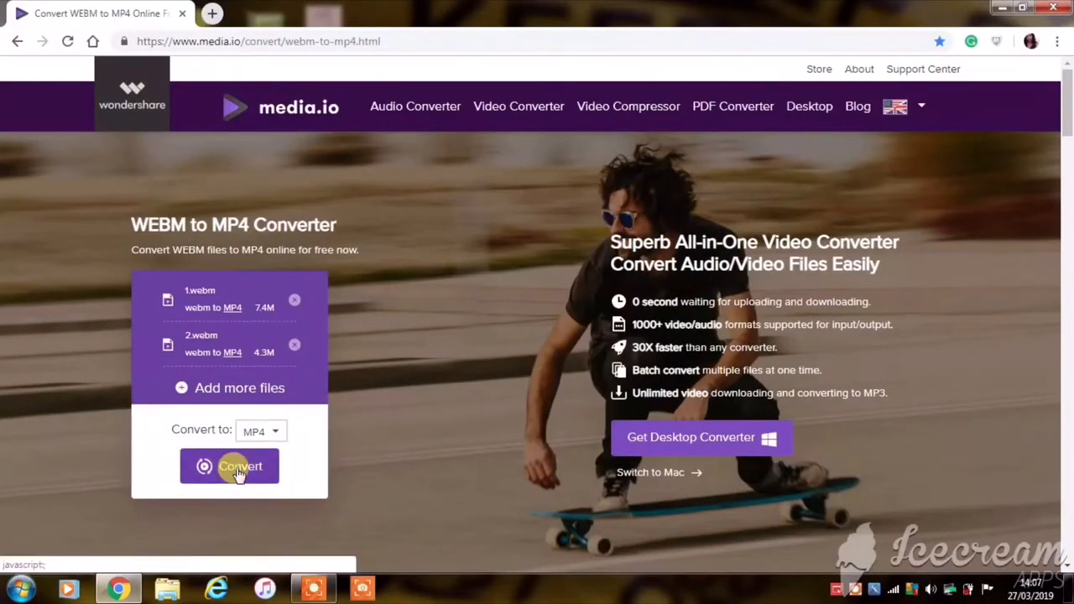
Step: Convert both WEBM files to MP4 and download all results together as a zip
click(228, 467)
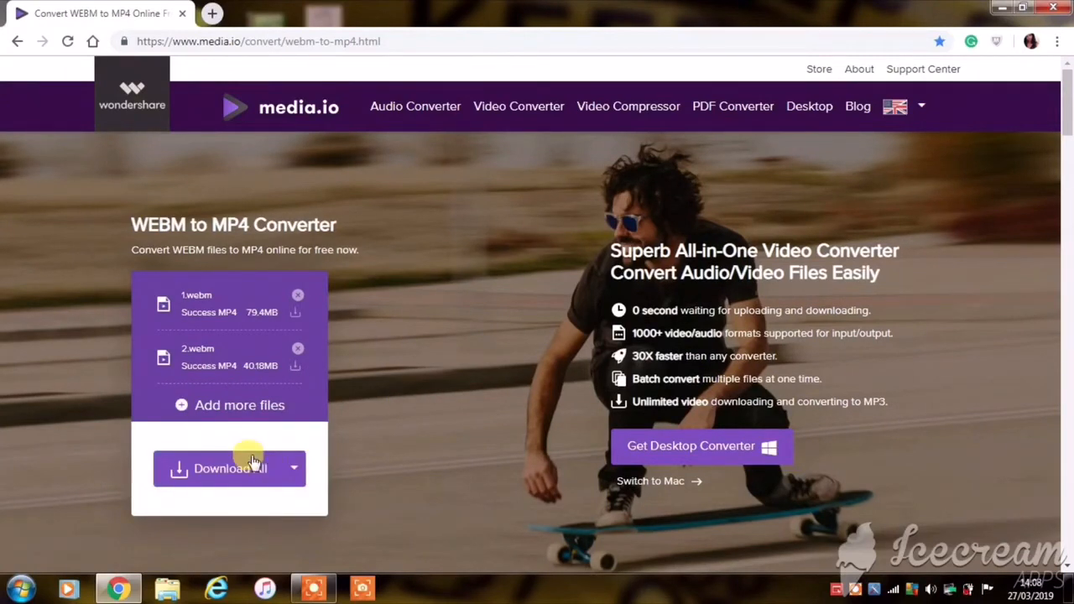
click(220, 469)
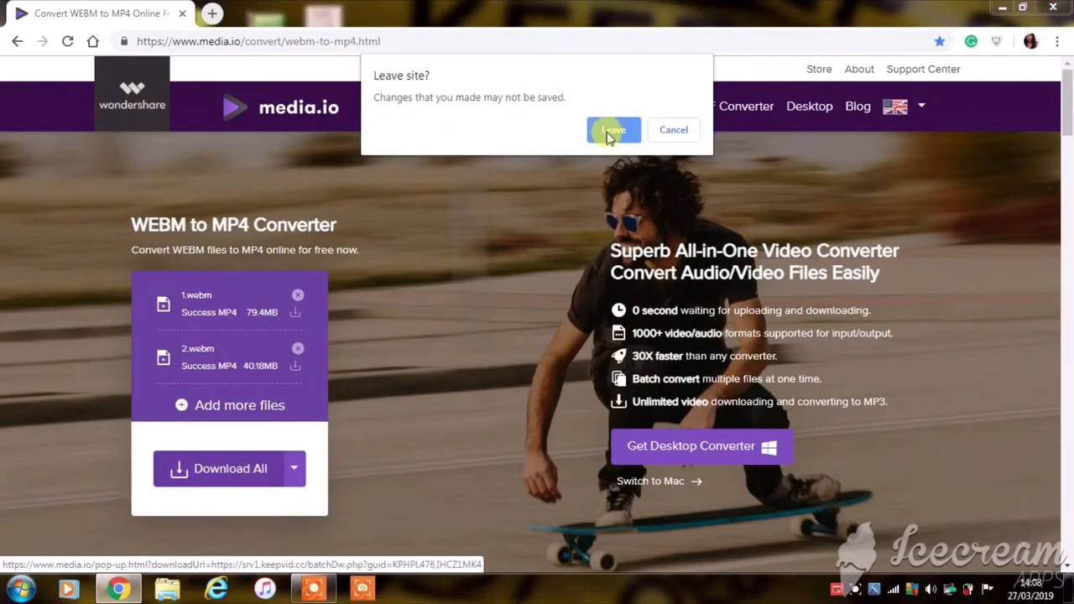
click(612, 130)
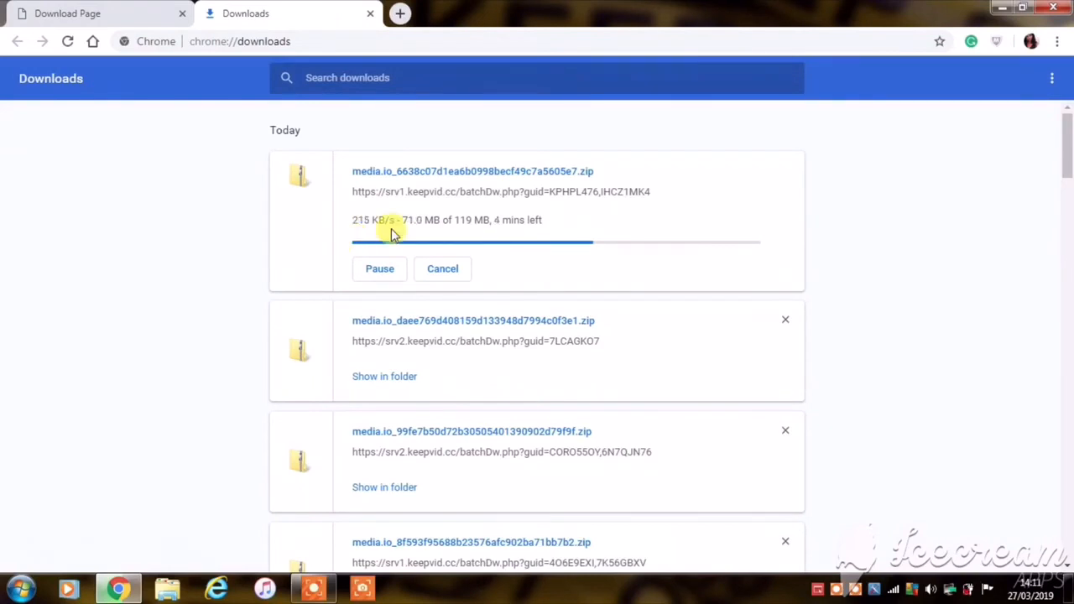
mouse_move(564, 229)
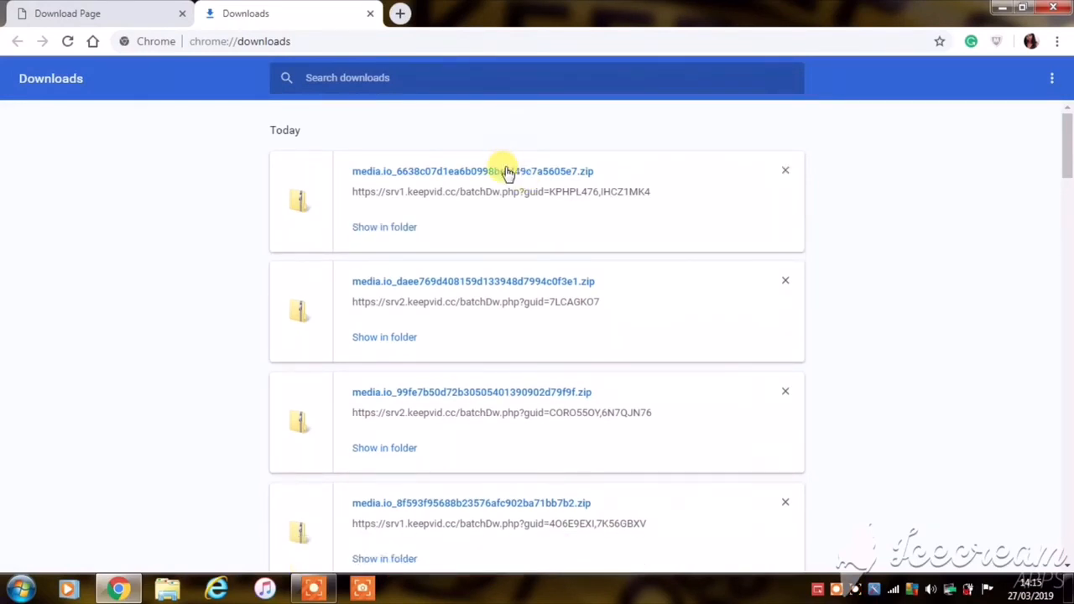
Step: Open the downloaded media.io zip and maximize Explorer showing 1.mp4 and 2.mp4
double_click(471, 171)
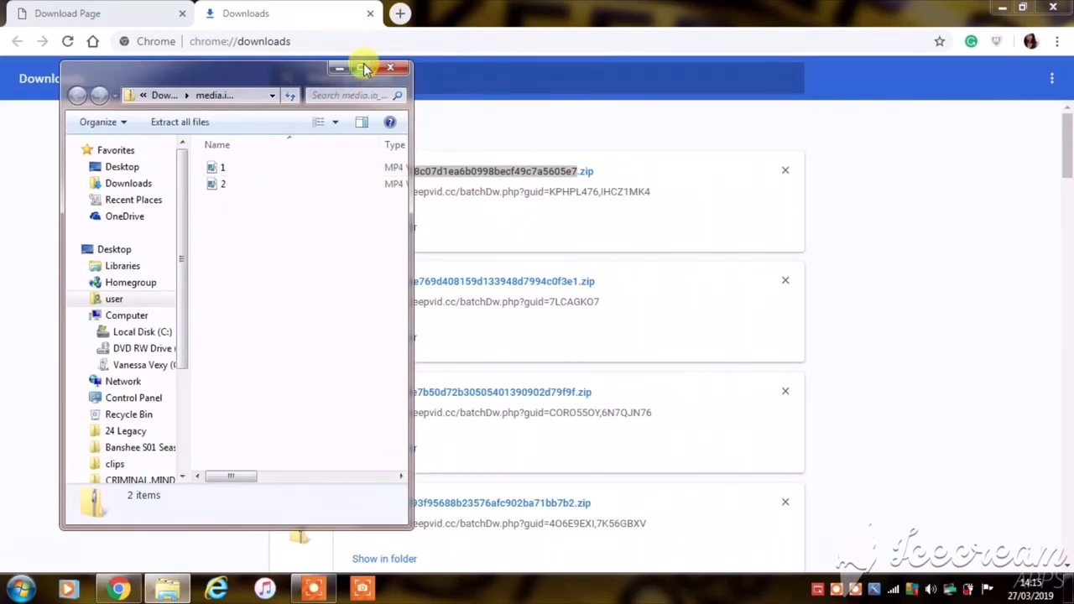
click(362, 68)
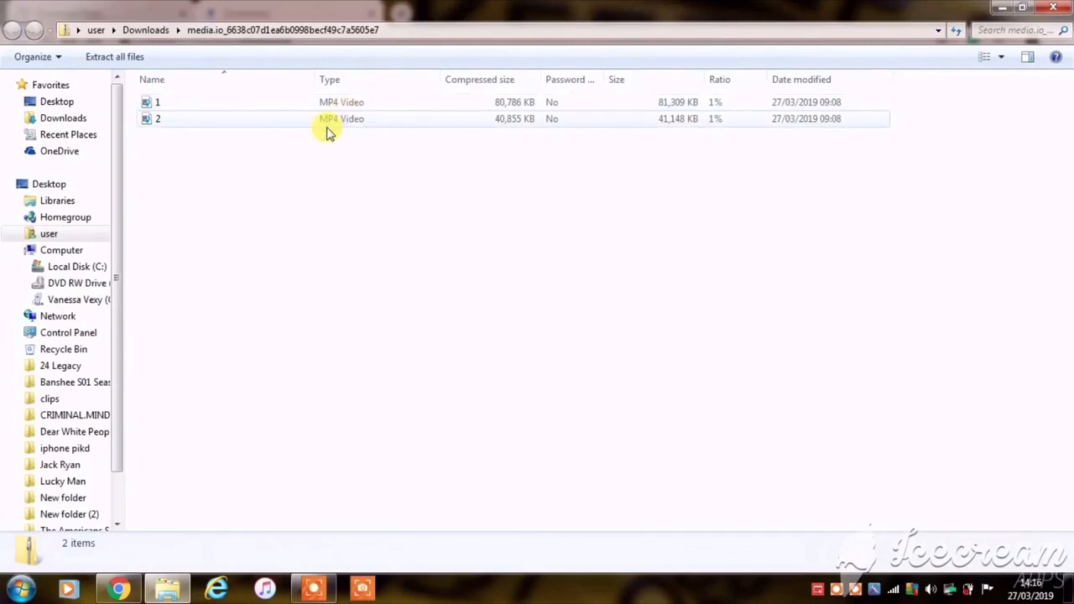